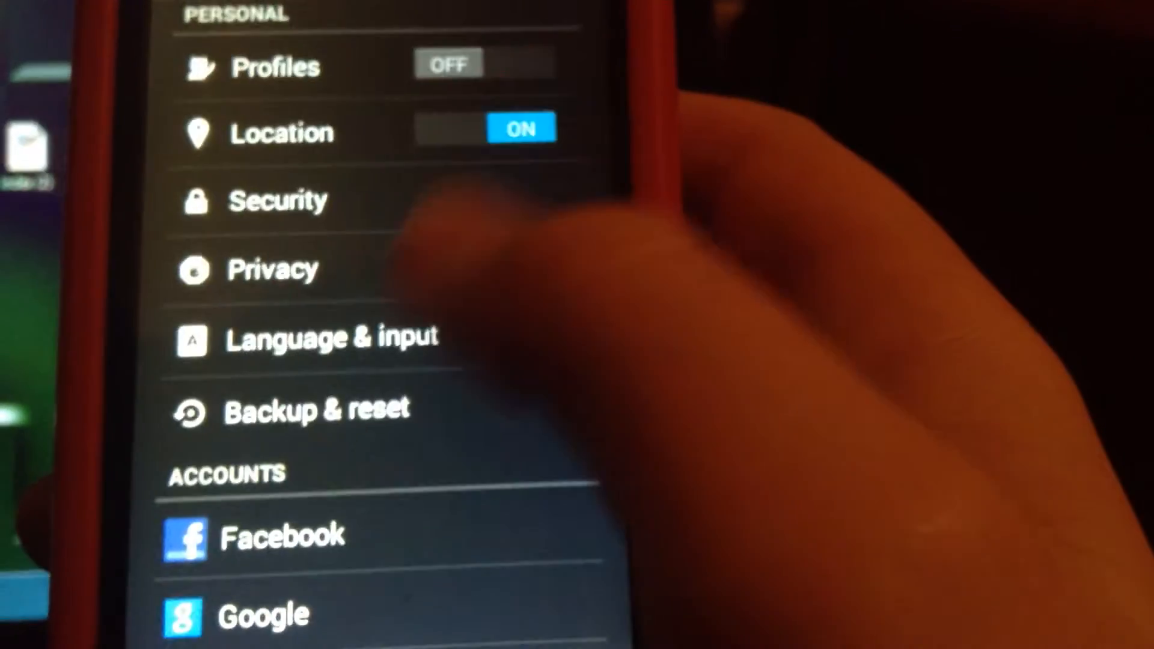
{"action": "scroll", "scroll_direction": "down", "scroll_amount": 3}
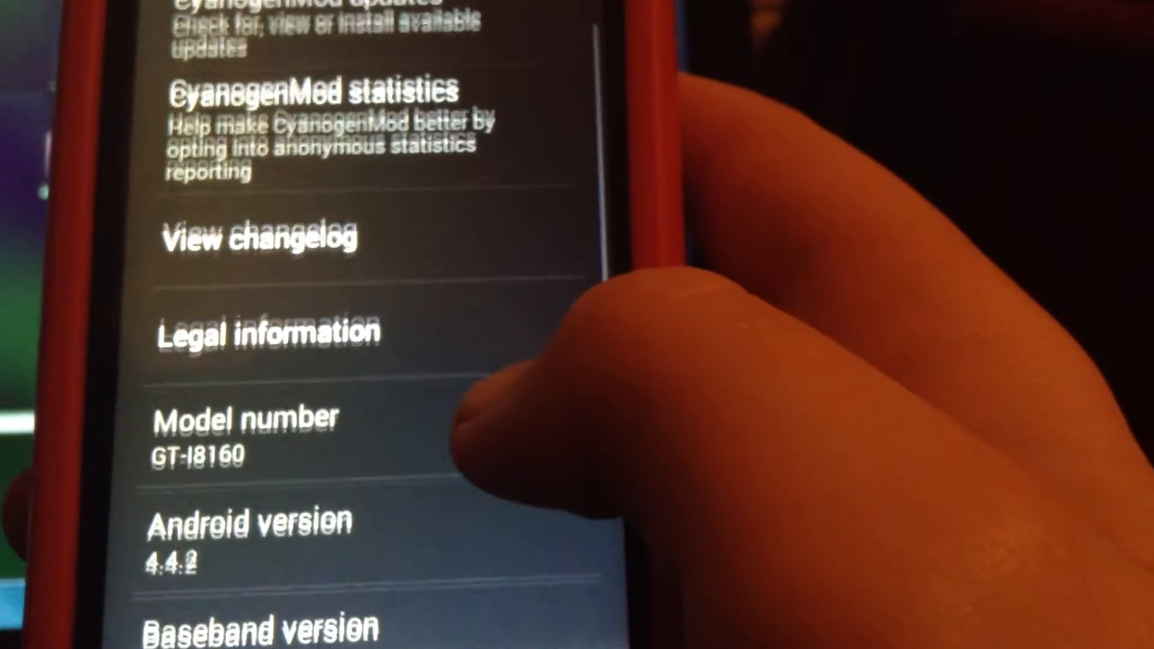
{"action": "scroll", "scroll_direction": "down", "scroll_amount": 3}
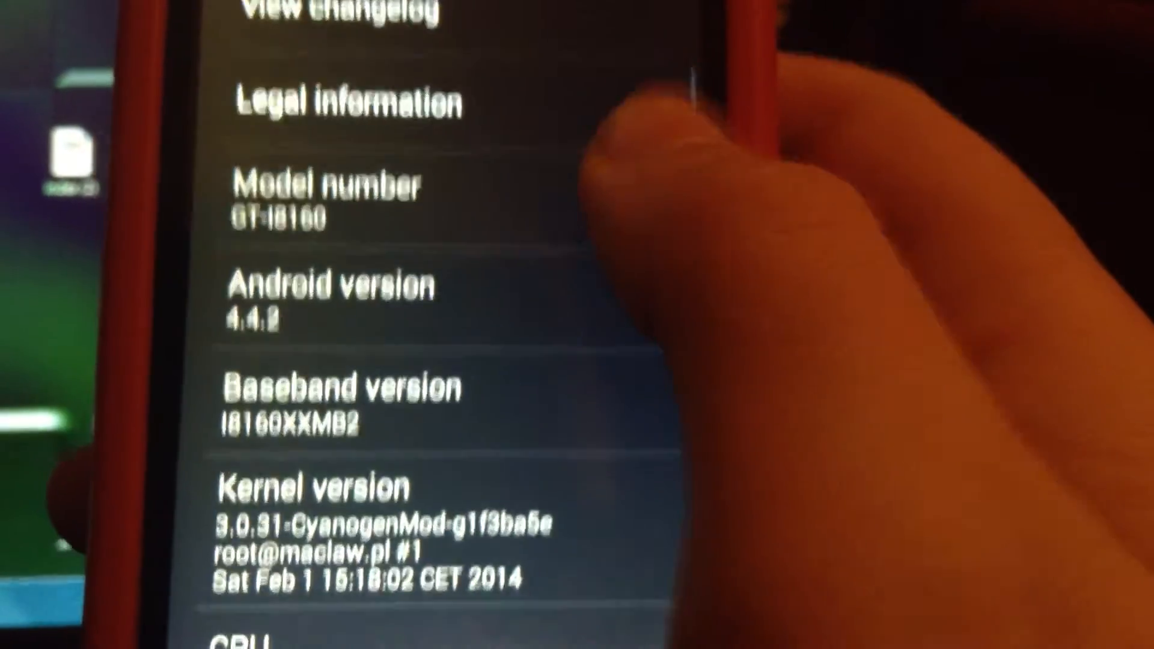